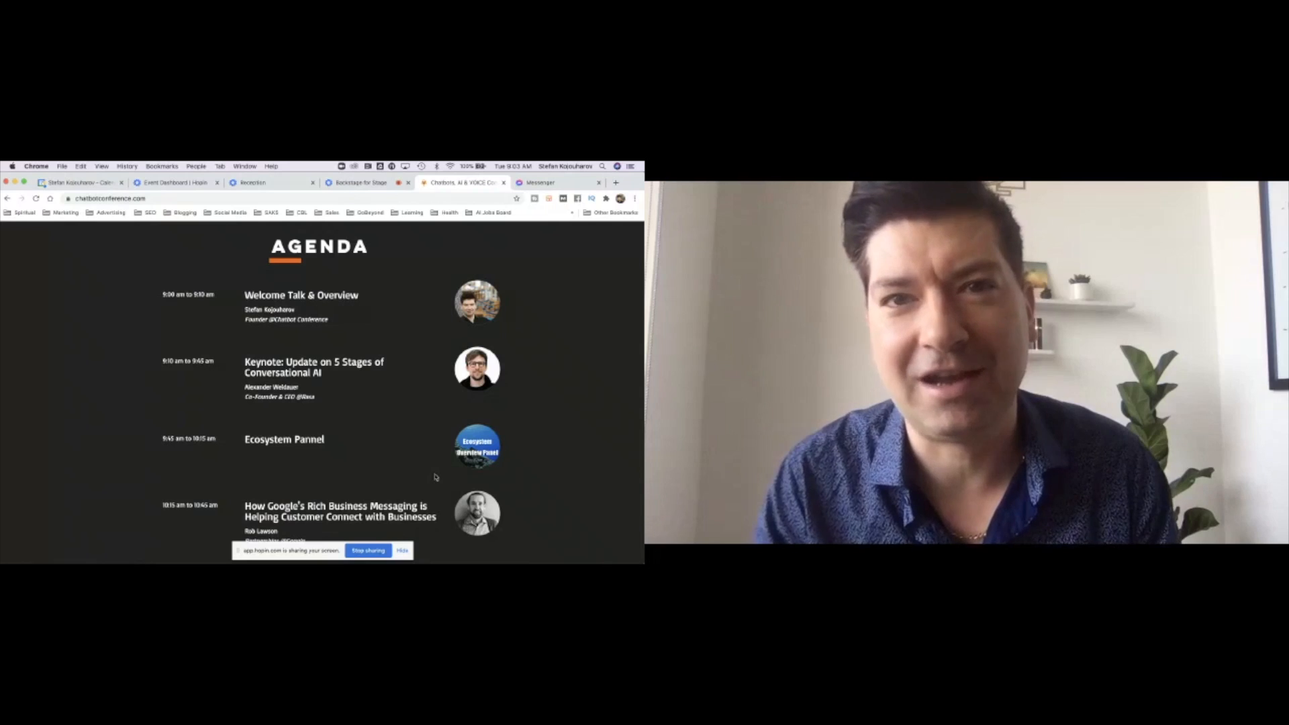
scroll("down", 3)
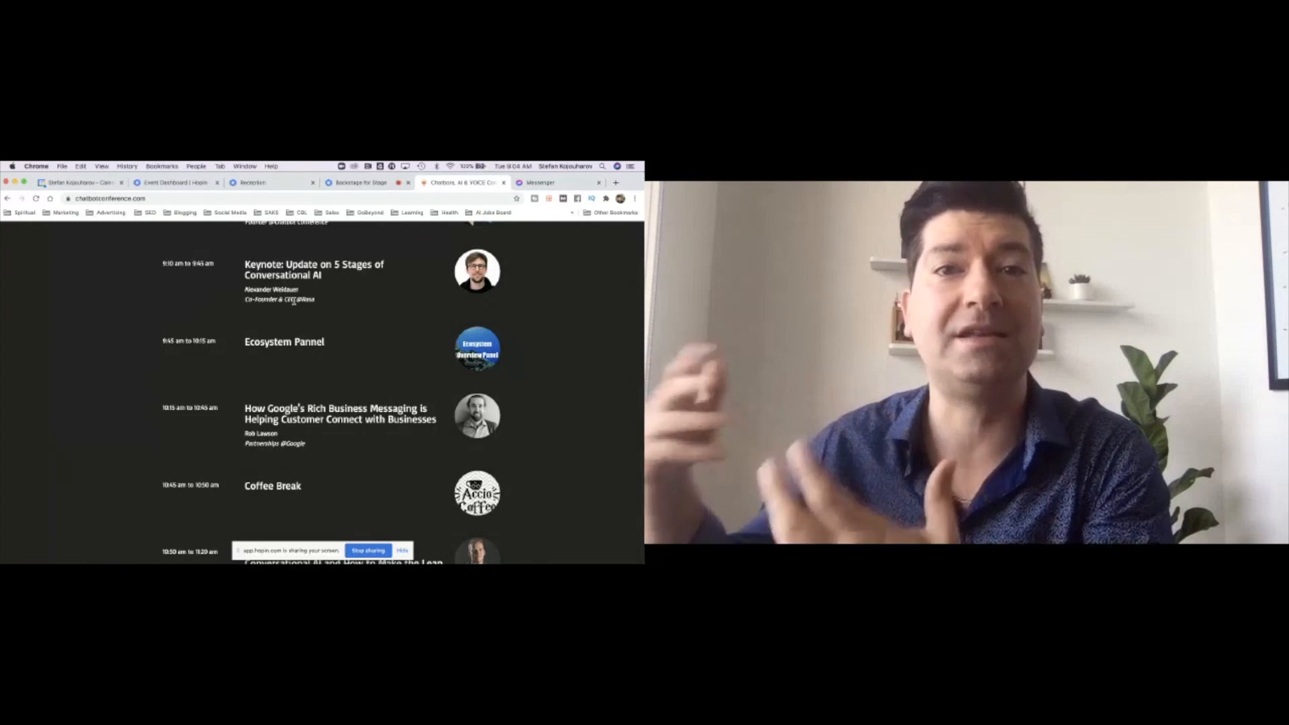
scroll("down", 3)
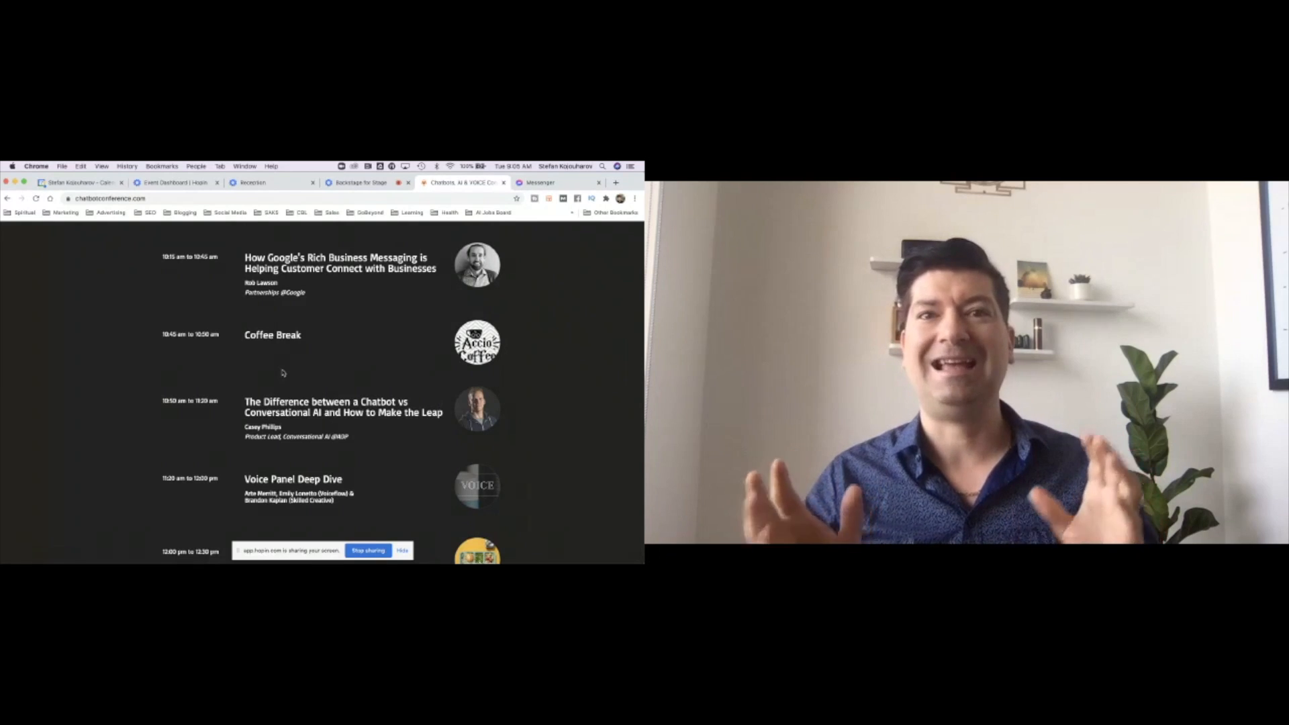
scroll("down", 3)
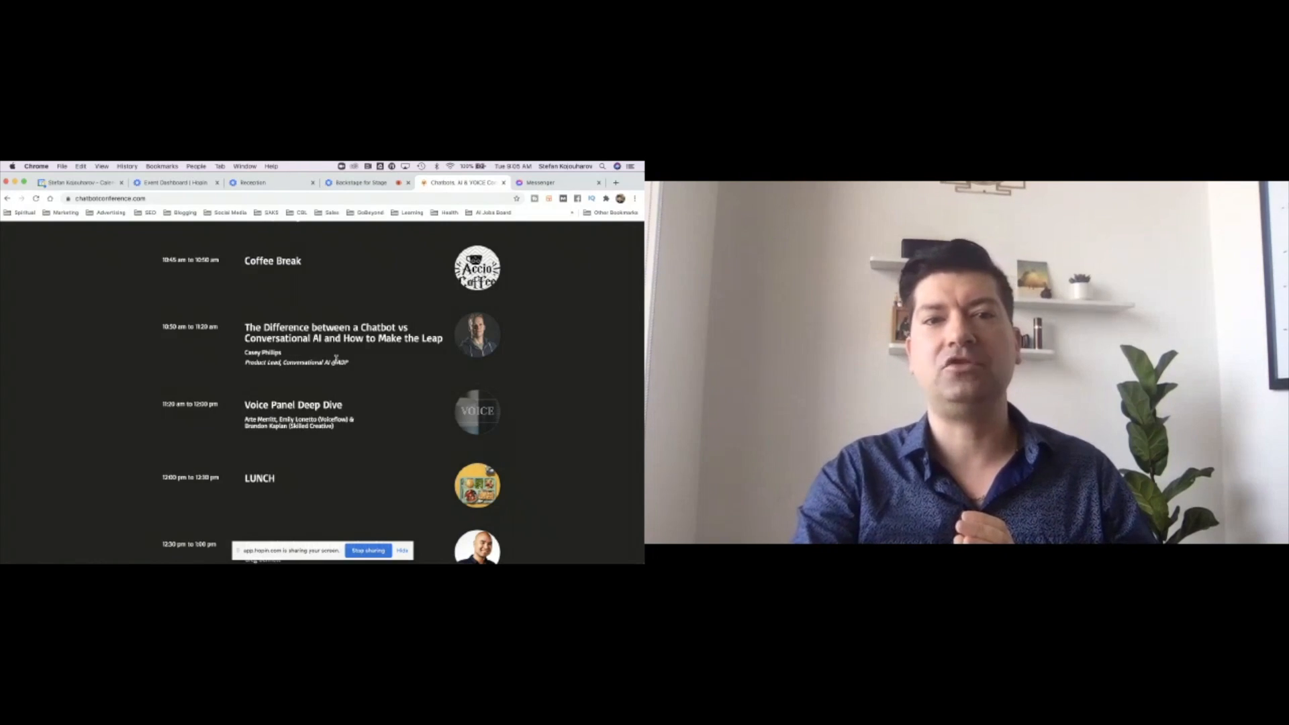
scroll("down", 3)
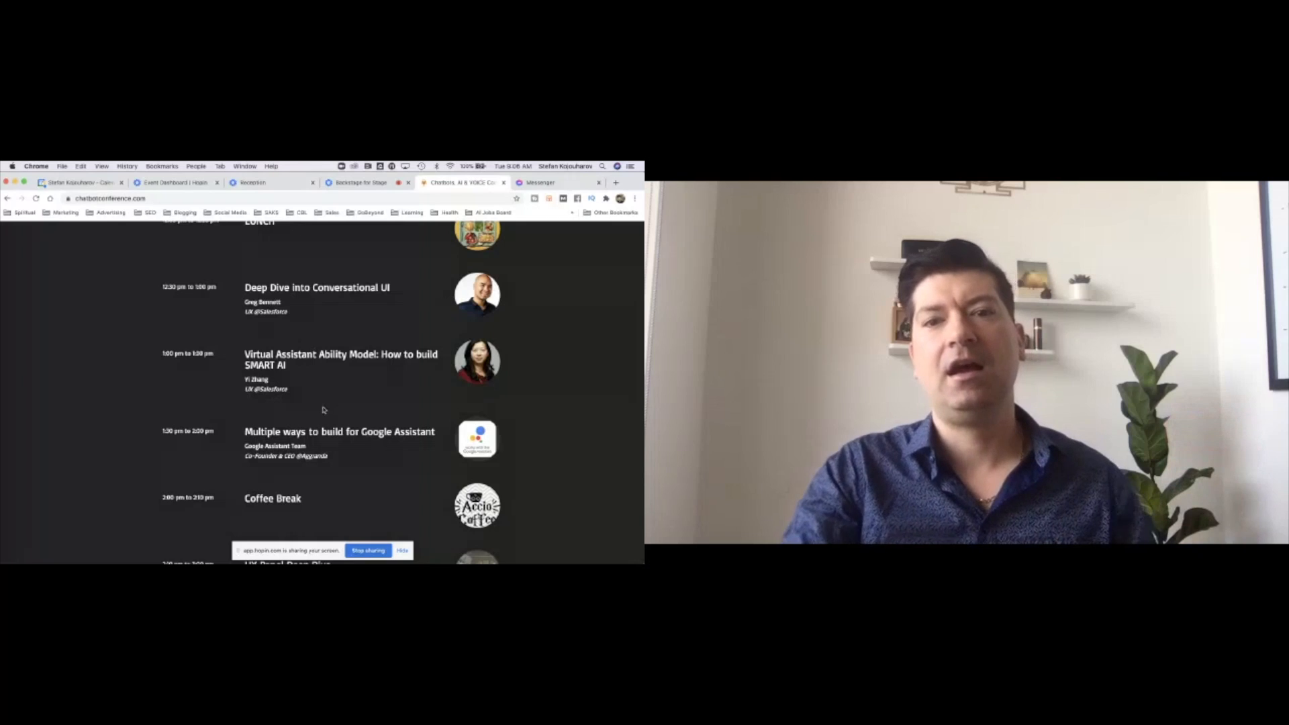
scroll("down", 3)
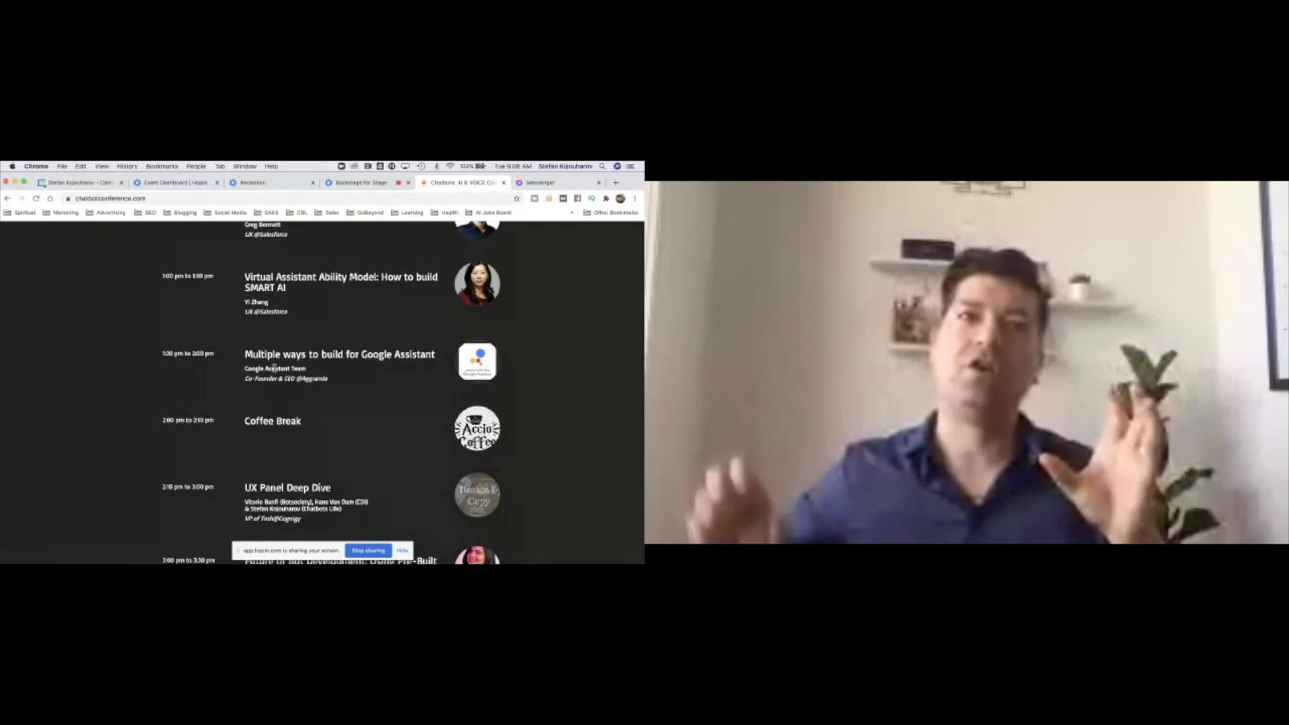
scroll("down", 3)
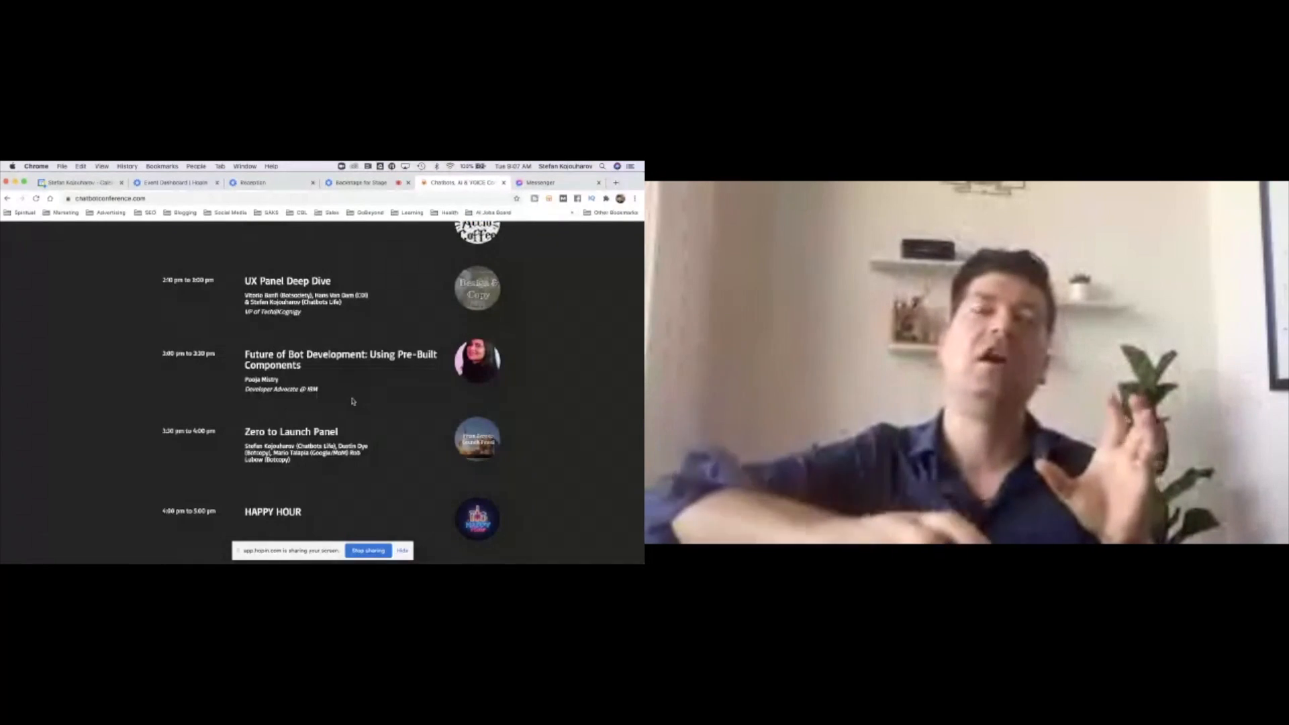